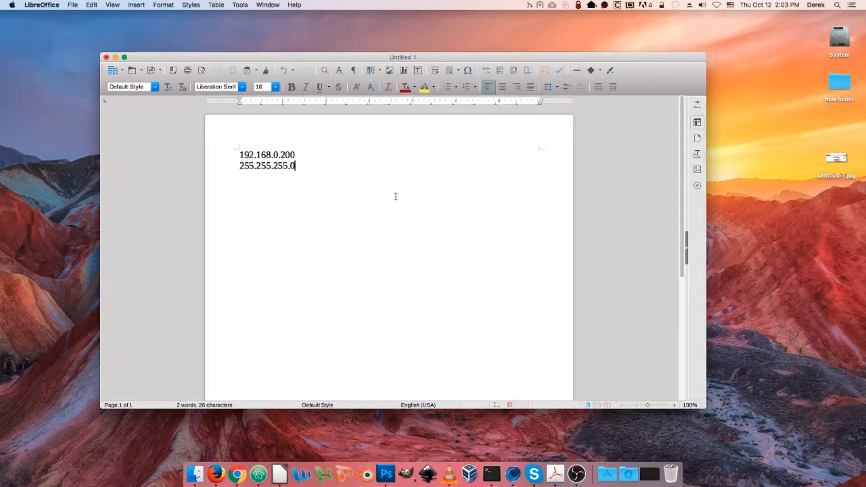
Select the noted 192.168.0.200 and 255.255.255.0 text, then switch to Terminal from the Dock.
{"action": "key", "text": "cmd+a"}
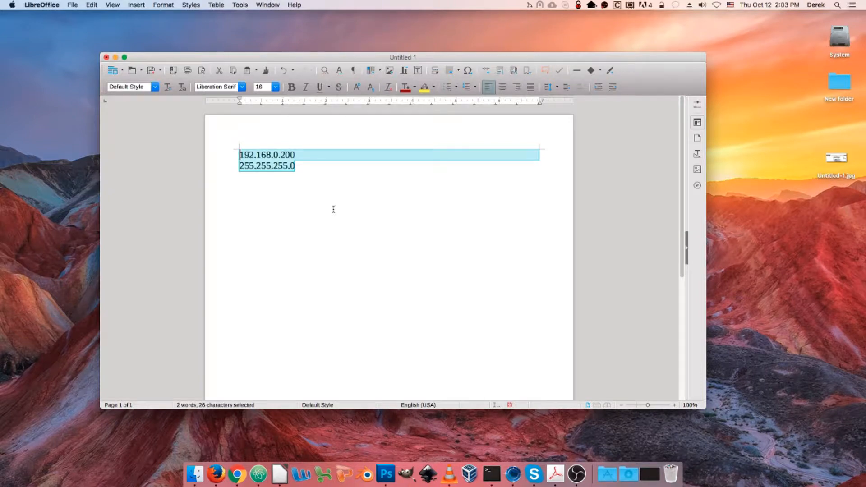
{"action": "left_click", "coordinate": [331, 210]}
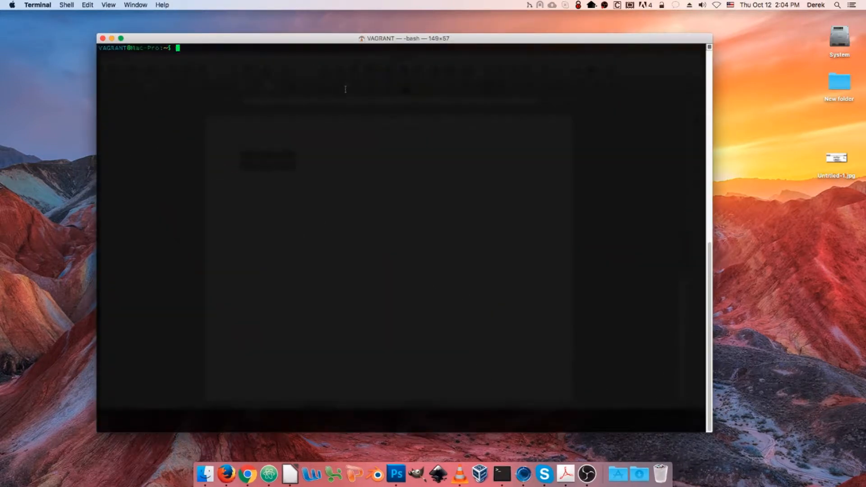
SSH as admin to 192.168.0.200 and log in to reach the Cubro EX2 root prompt.
{"action": "type", "text": "ssh"}
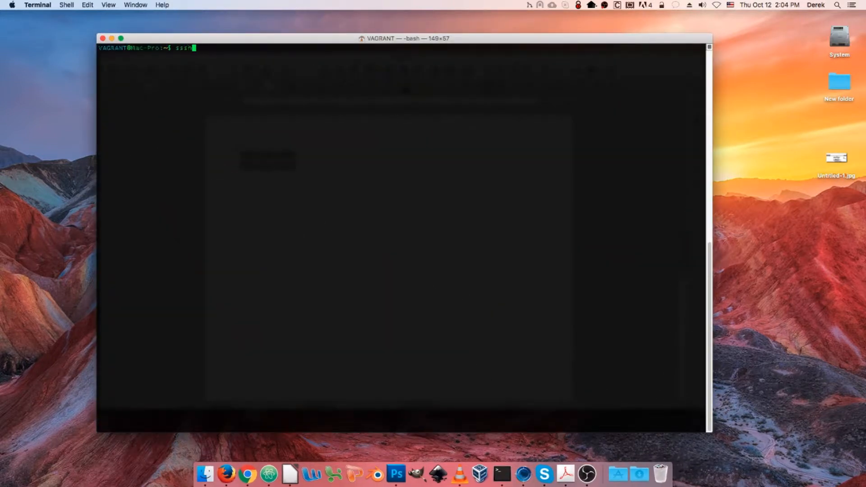
{"action": "type", "text": "admin"}
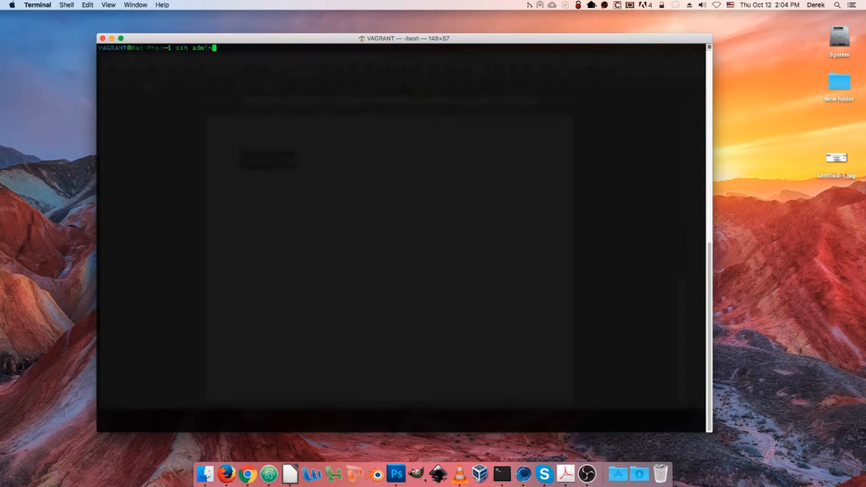
{"action": "type", "text": "@192."}
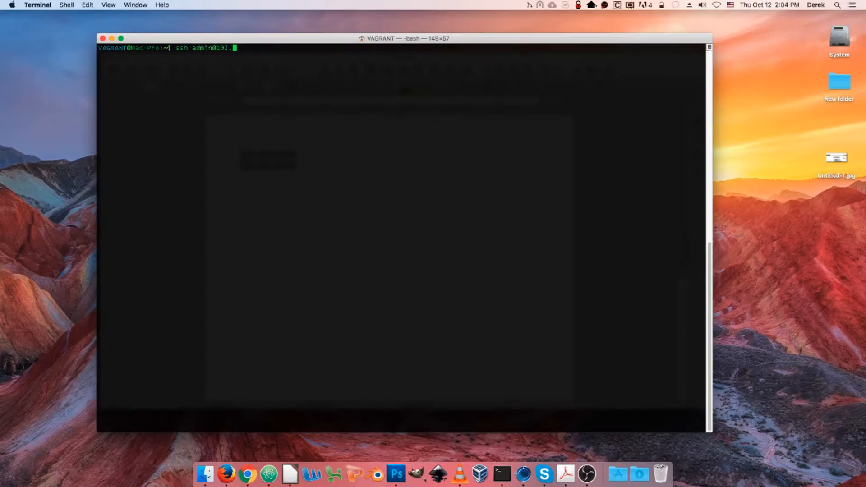
{"action": "type", "text": "168.0.200"}
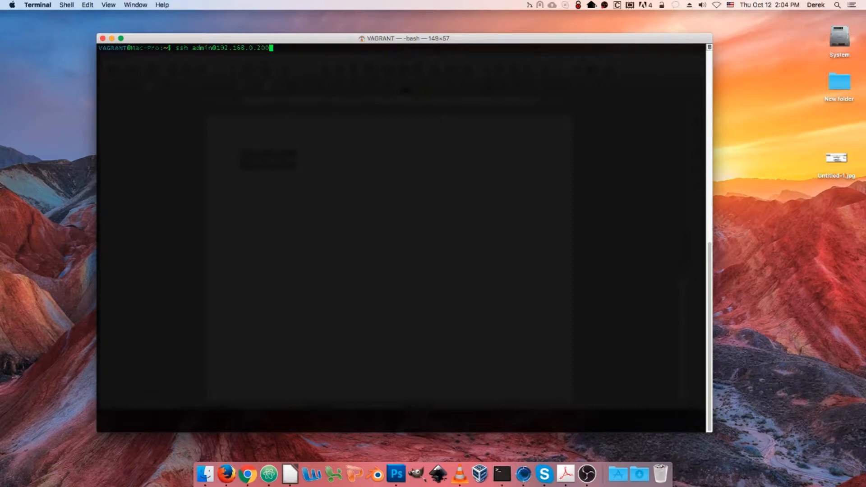
{"action": "mouse_move", "coordinate": [346, 117]}
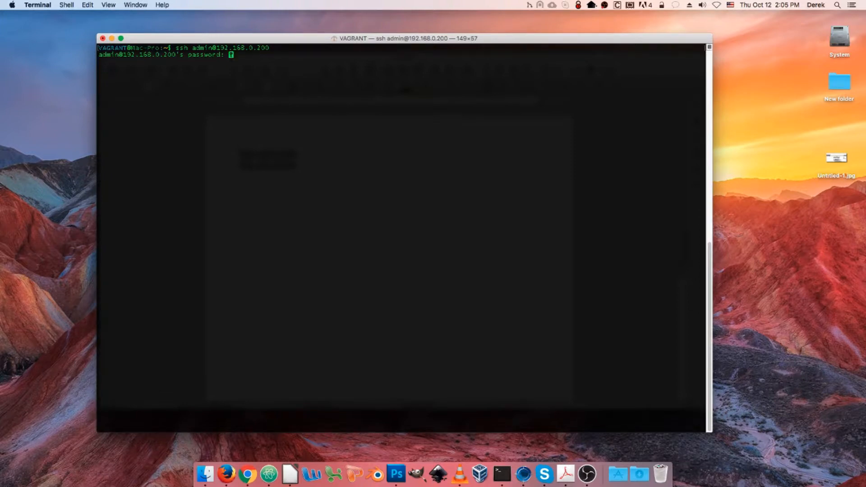
{"action": "key", "text": "Return"}
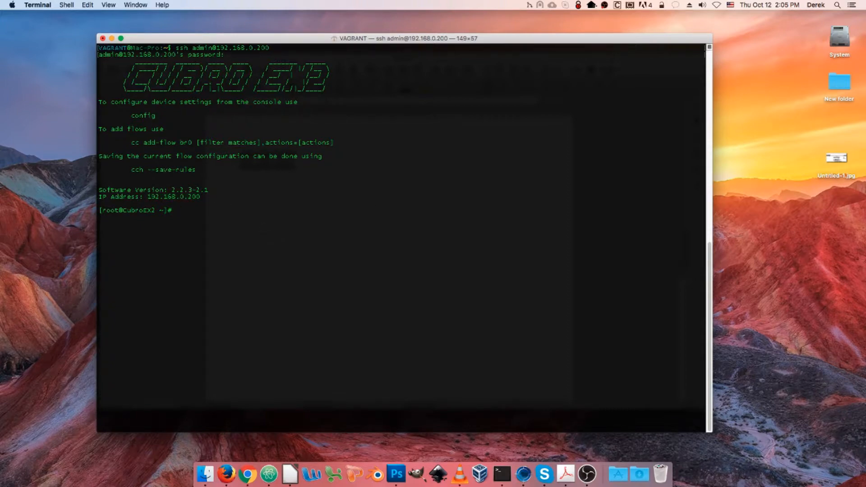
Run exmenu and choose option 3 to show the current and saved IP, netmask and gateway.
{"action": "type", "text": "exm"}
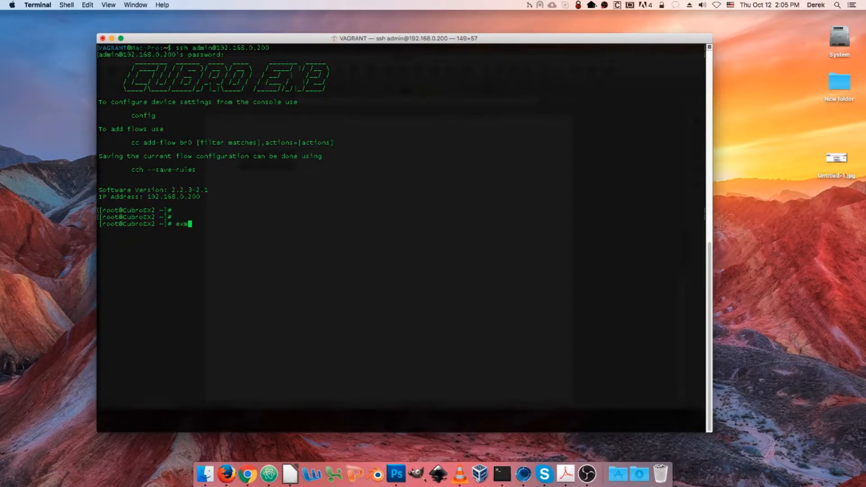
{"action": "type", "text": "m"}
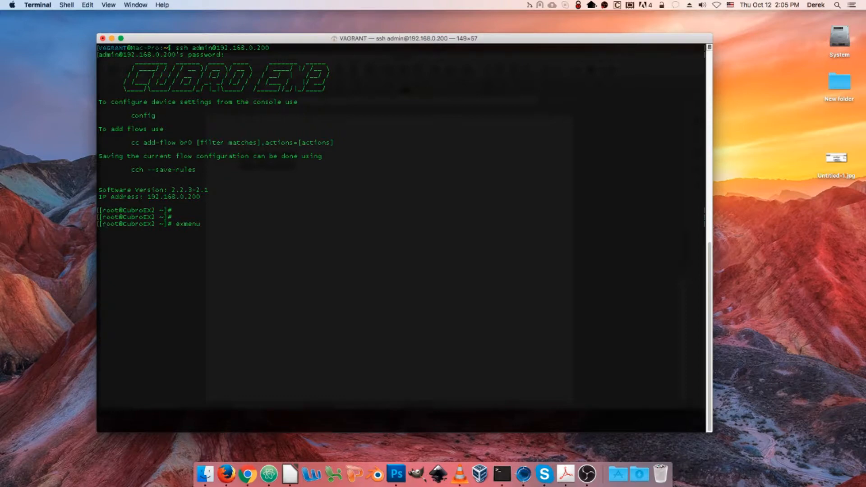
{"action": "key", "text": "Return"}
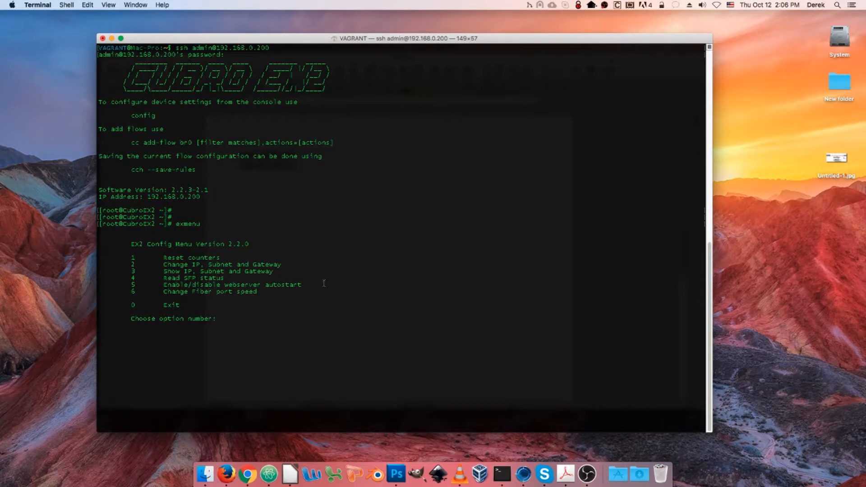
{"action": "type", "text": "3"}
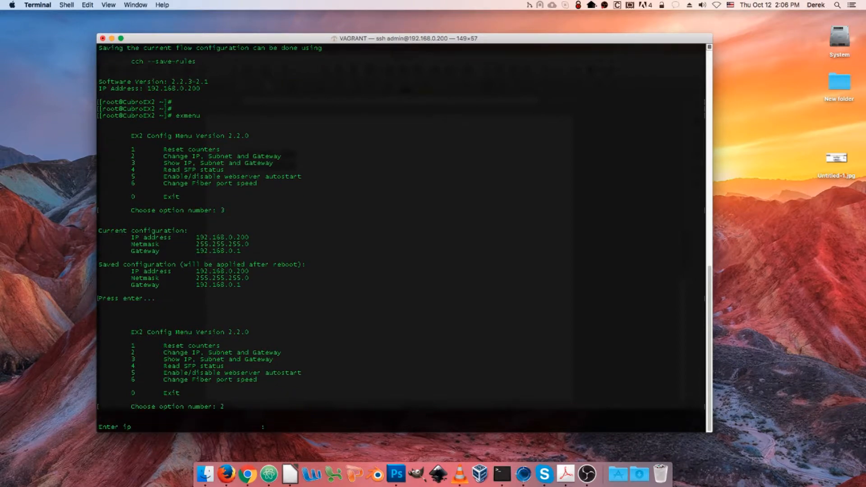
Enter new IP 192.168.0.244, accept the default netmask and start the gateway 192.168.0.4.
{"action": "type", "text": "1"}
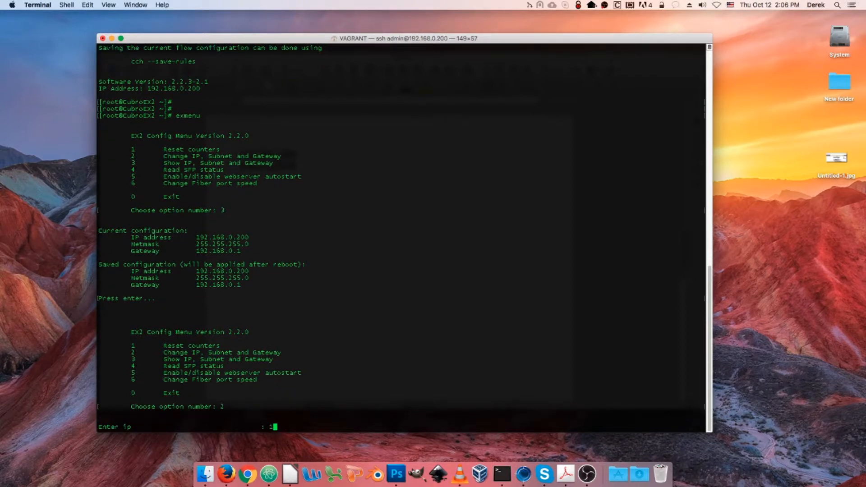
{"action": "type", "text": "192.168.0.2"}
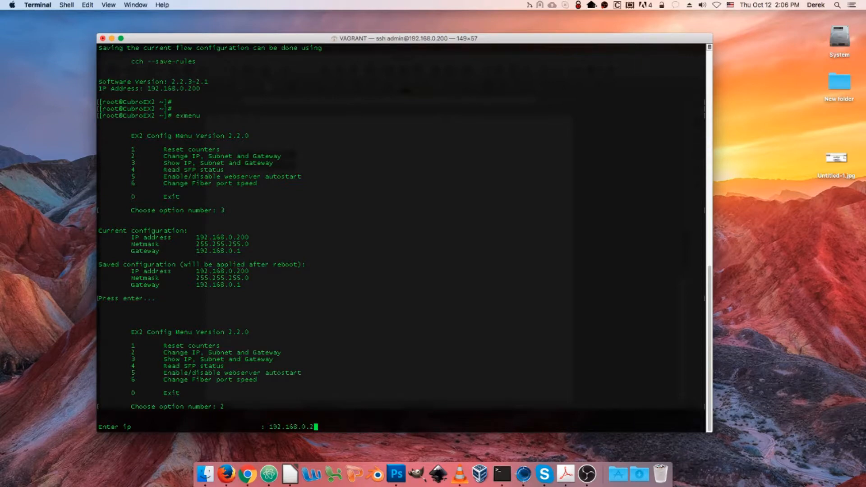
{"action": "type", "text": "44"}
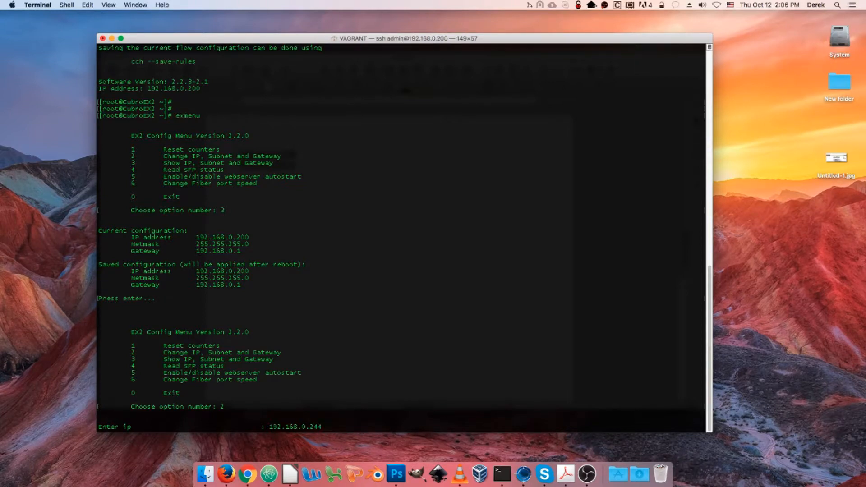
{"action": "key", "text": "enter"}
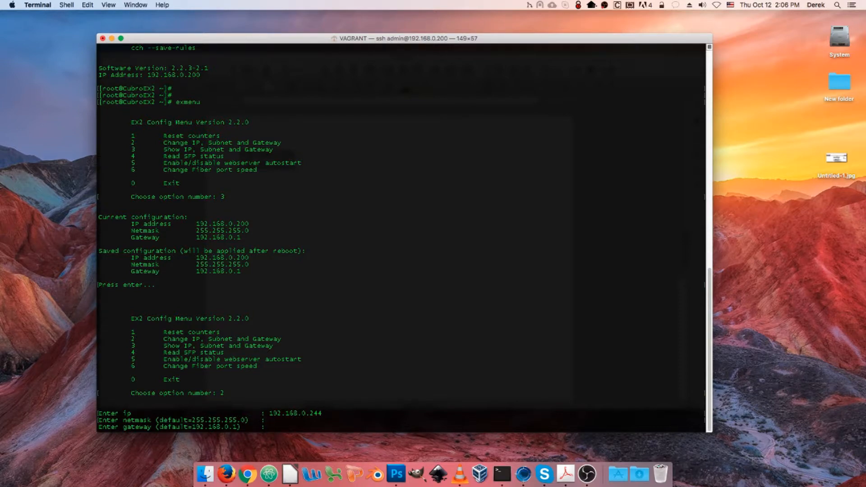
{"action": "type", "text": "192.168.0.4"}
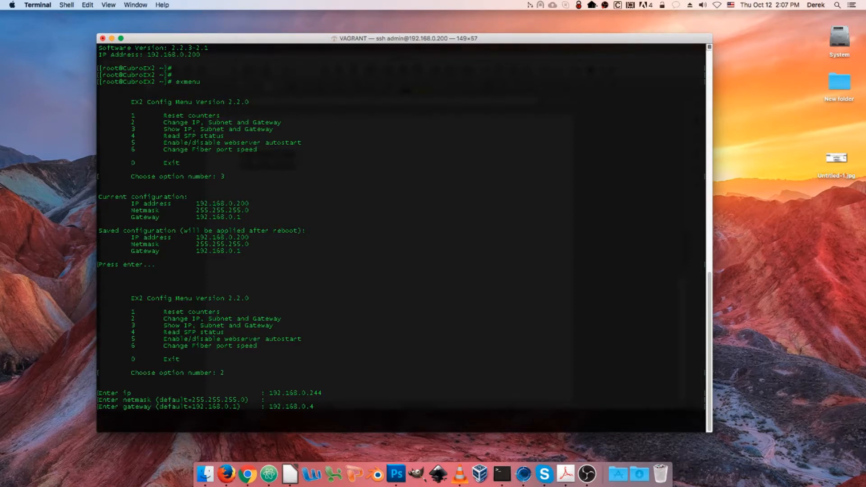
In a new terminal window, ping the device and stop it to confirm zero packet loss.
{"action": "right_click", "coordinate": [500, 474]}
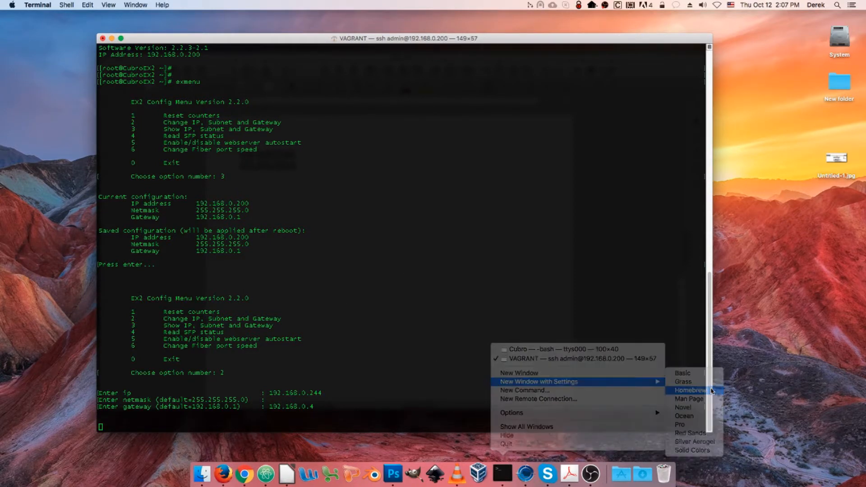
{"action": "left_click", "coordinate": [690, 390]}
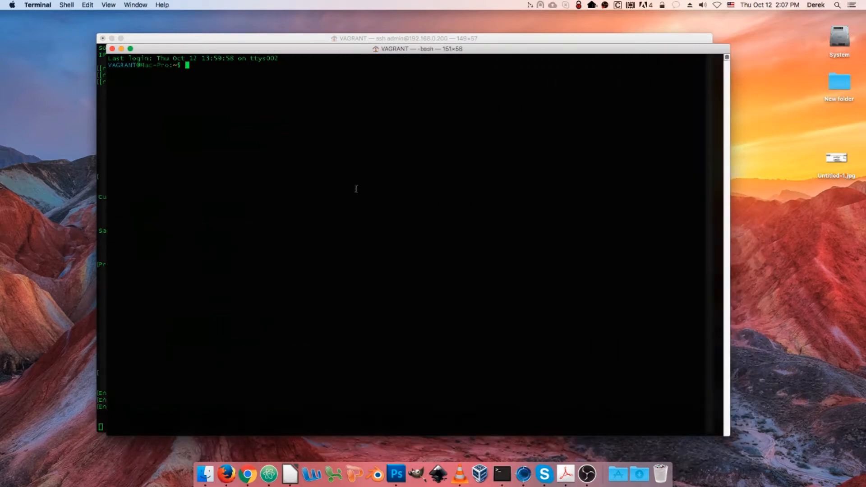
{"action": "type", "text": "ping"}
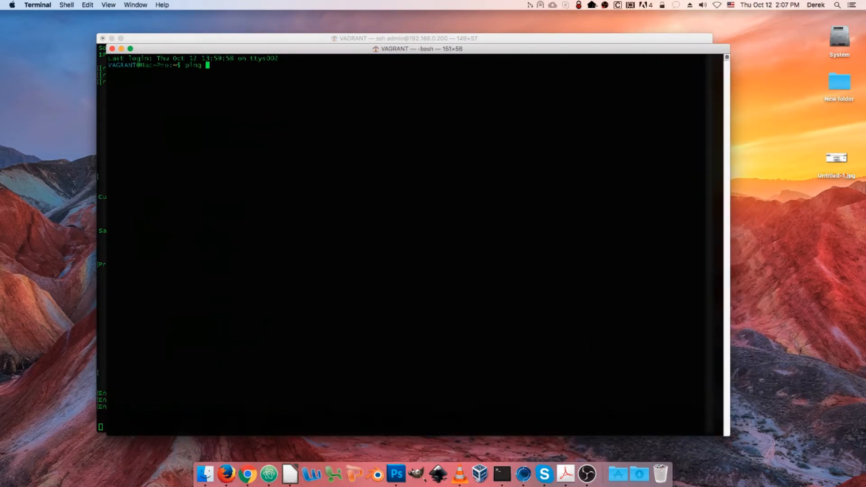
{"action": "type", "text": "192.168.0.1"}
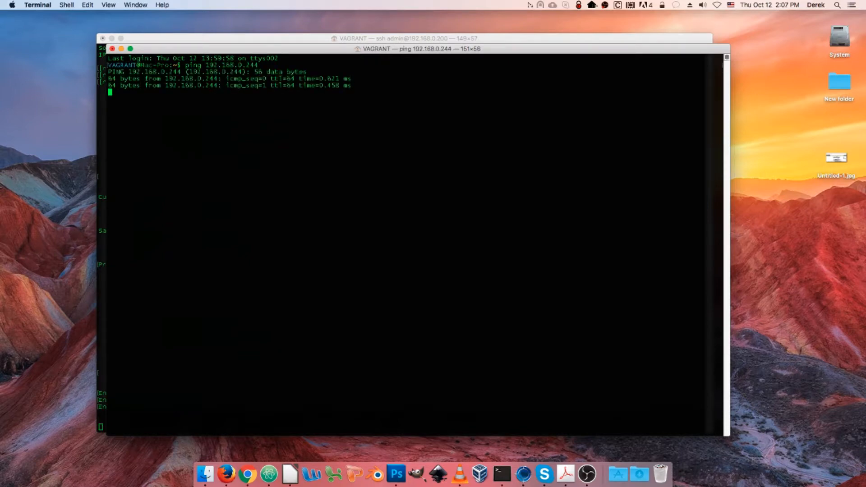
{"action": "key", "text": "ctrl+c"}
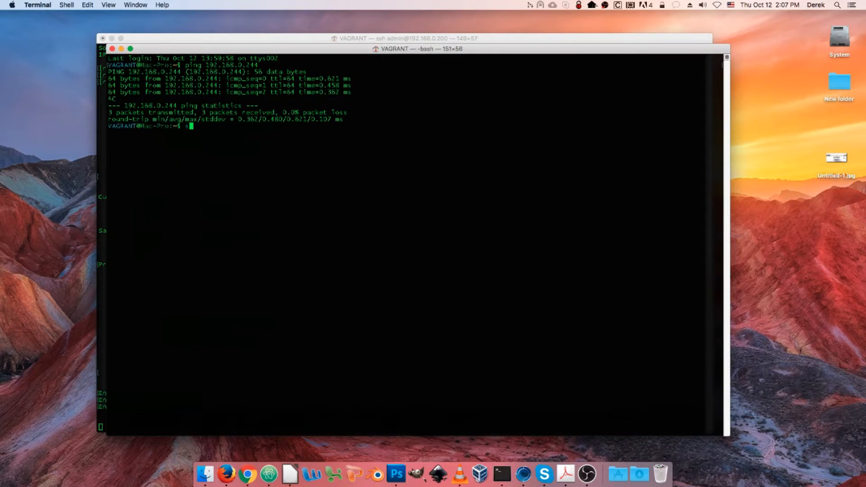
SSH as admin to the Packetmaster at its new address 192.168.0.244.
{"action": "type", "text": "ssh admin"}
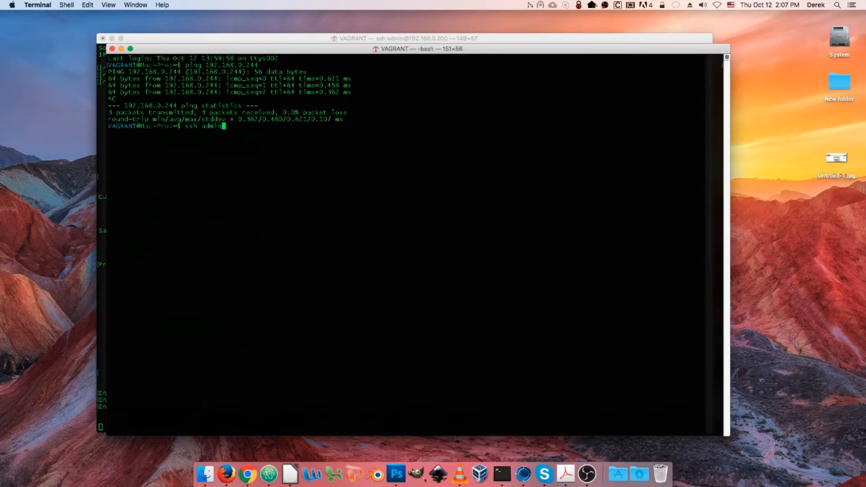
{"action": "type", "text": "01"}
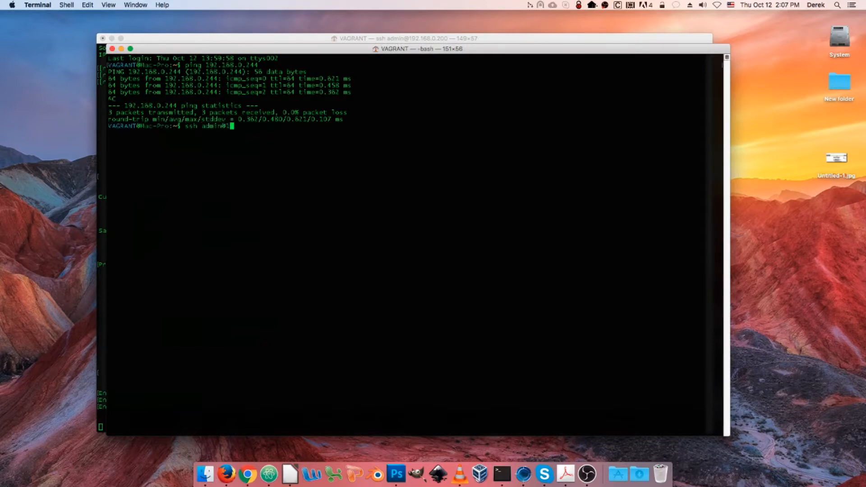
{"action": "type", "text": "@192.168.0.244"}
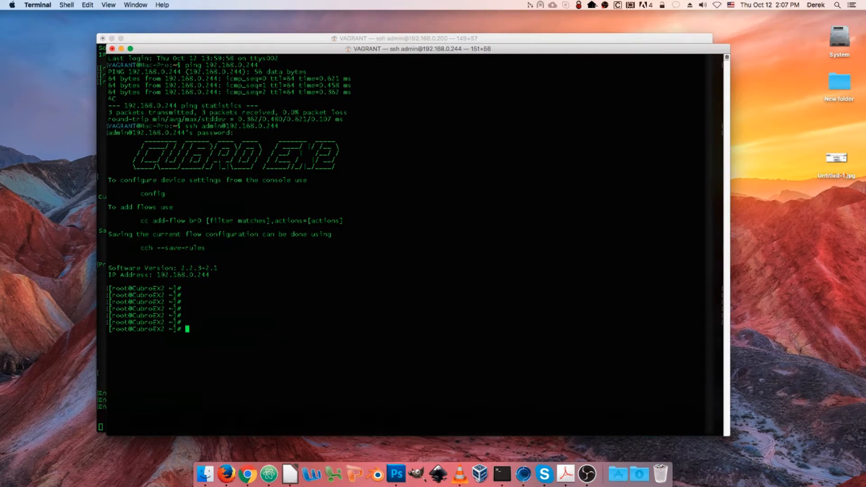
Enter config terminal mode and add management route gateway 192.168.0.1.
{"action": "type", "text": "config"}
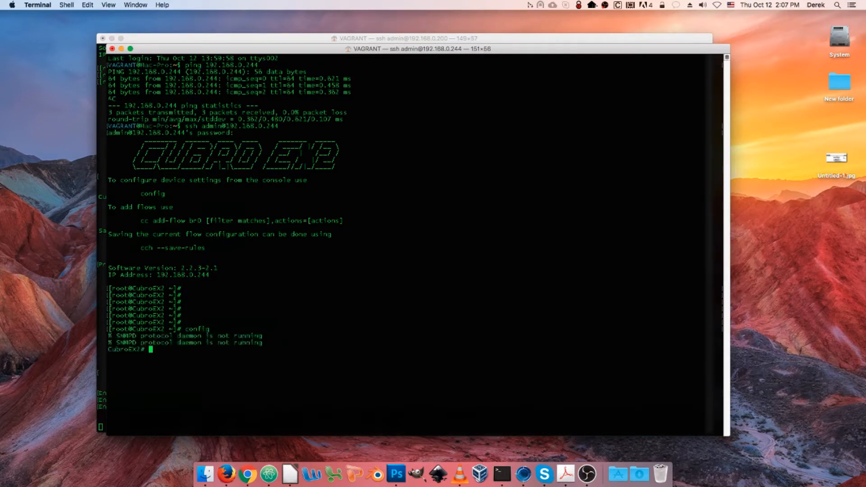
{"action": "type", "text": "configure terminal"}
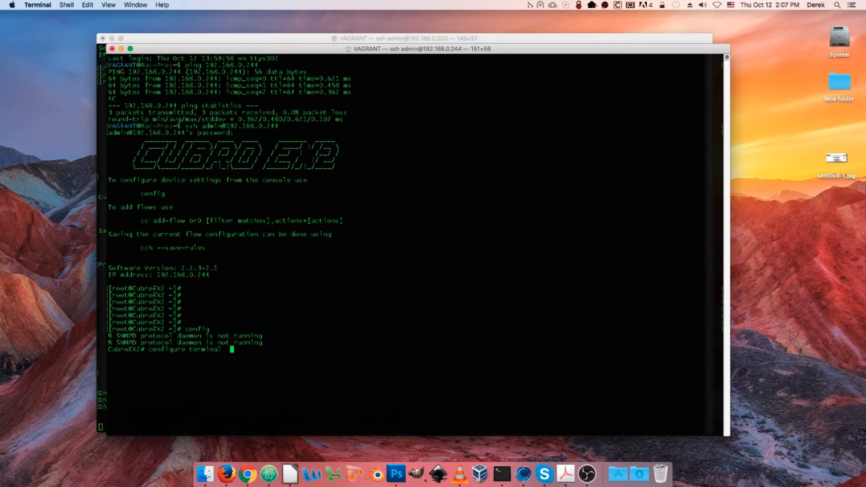
{"action": "key", "text": "Return"}
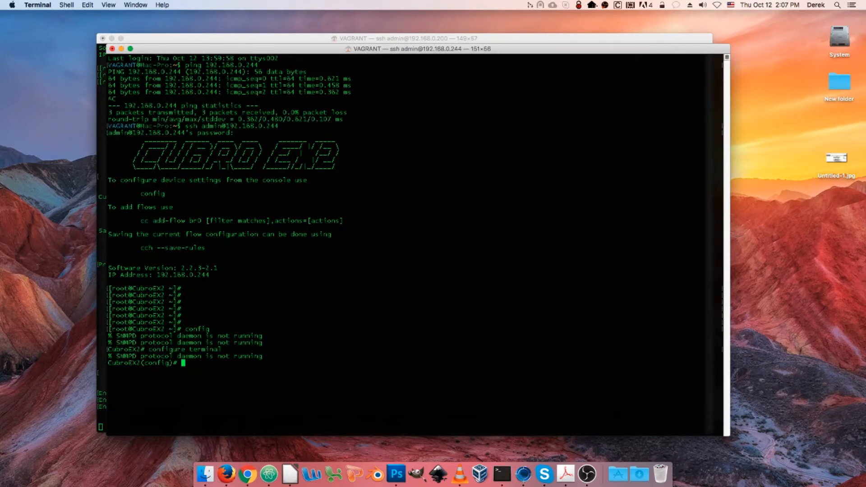
{"action": "type", "text": "management"}
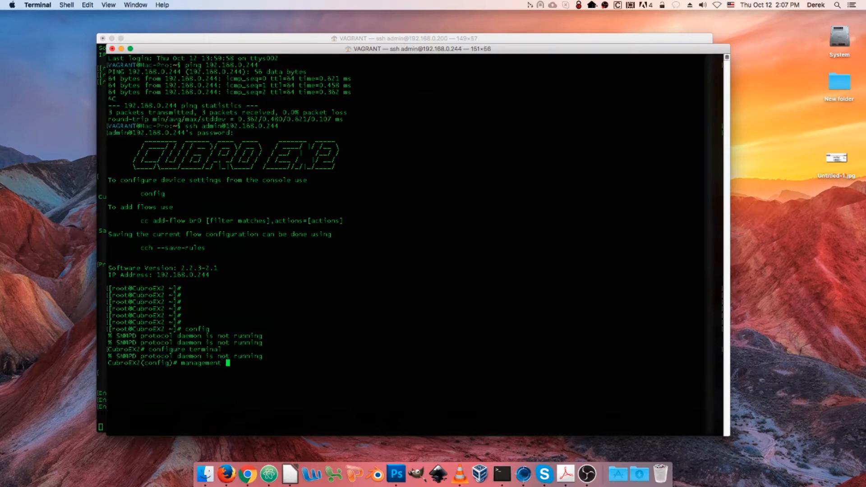
{"action": "type", "text": "route"}
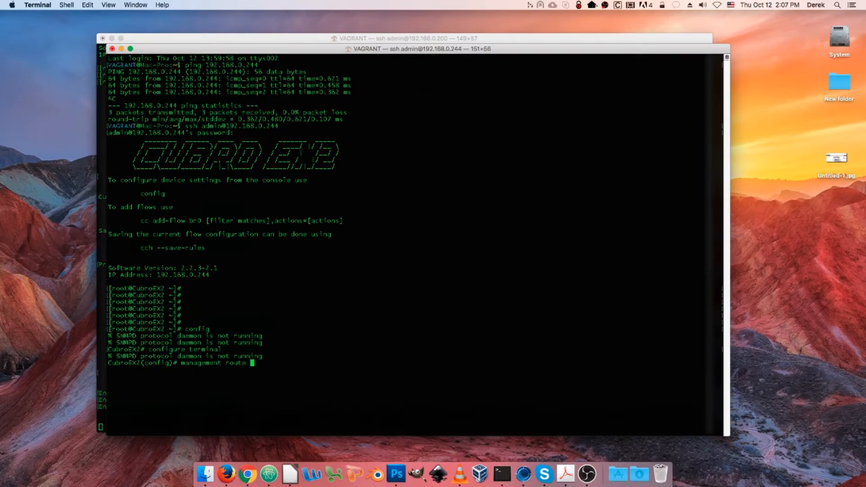
{"action": "type", "text": "add gat"}
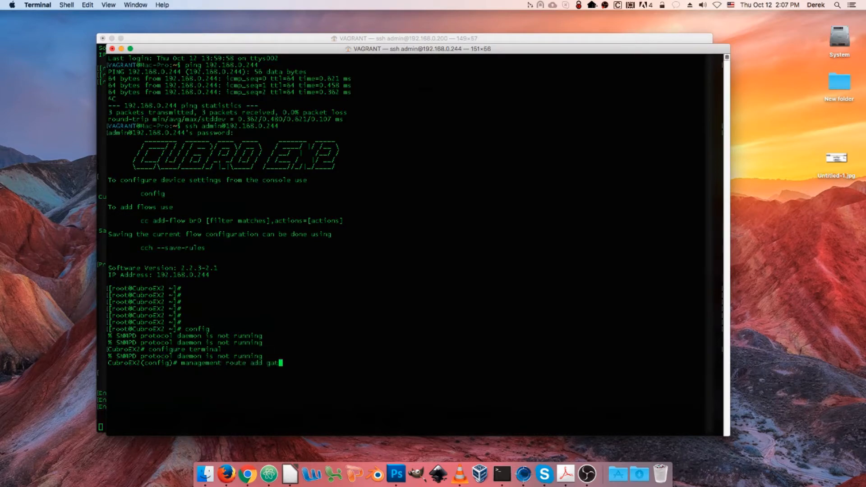
{"action": "type", "text": "eway"}
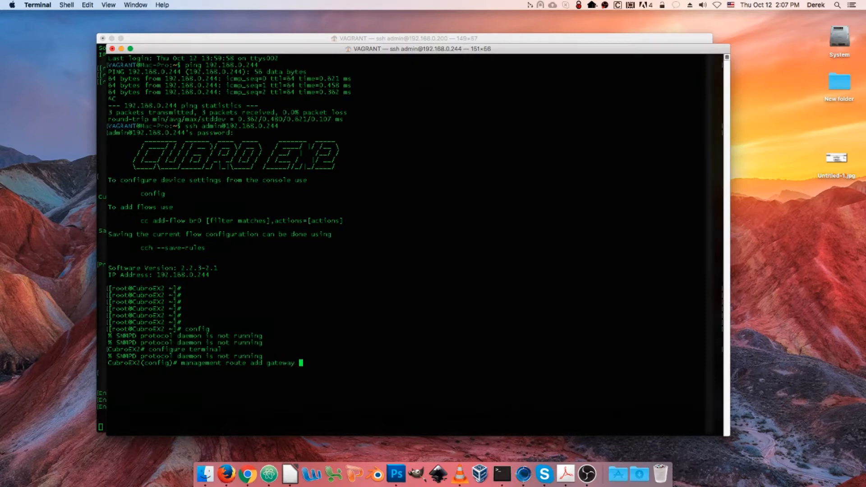
{"action": "type", "text": "192.168.0"}
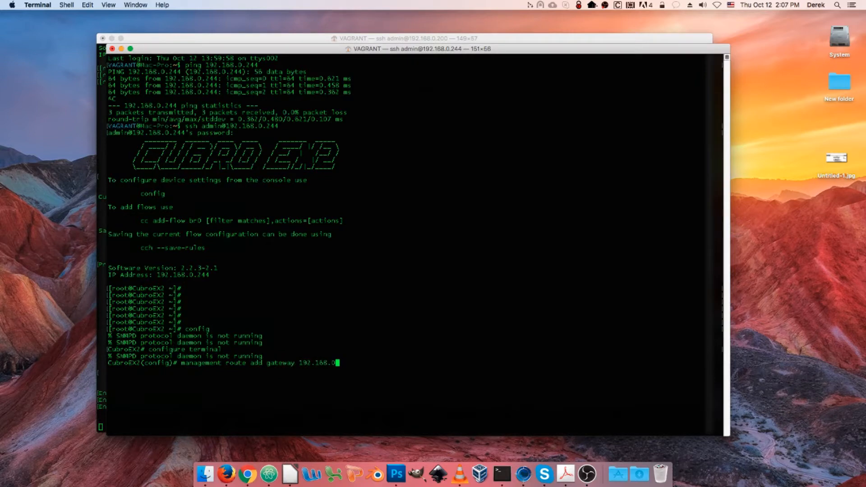
{"action": "type", "text": "1"}
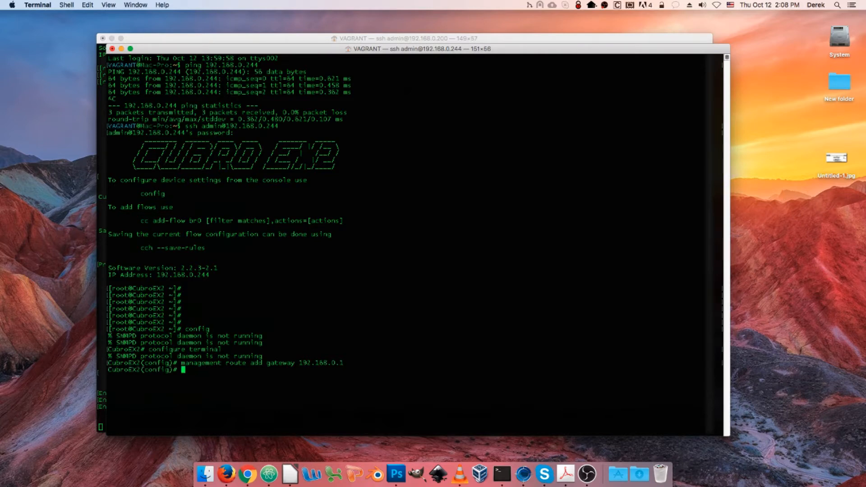
Set management ip address 192.168.0.200 with netmask 255.255.255.0.
{"action": "type", "text": "ma"}
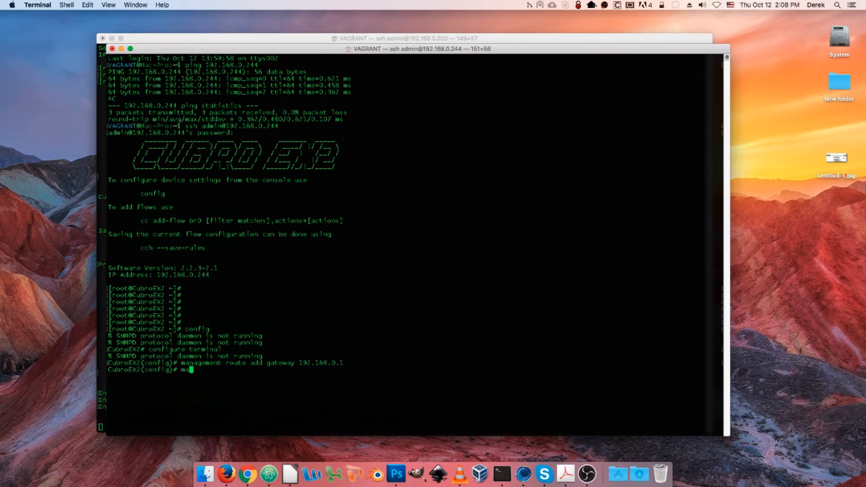
{"action": "type", "text": "nagement"}
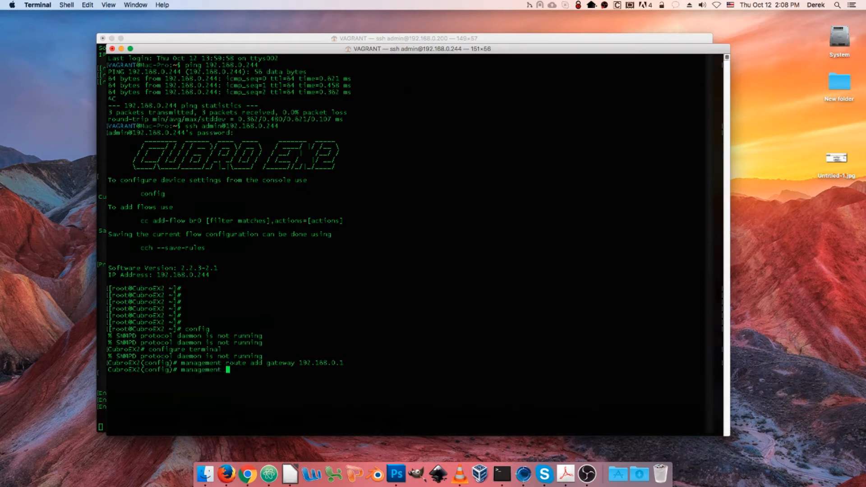
{"action": "type", "text": "ip"}
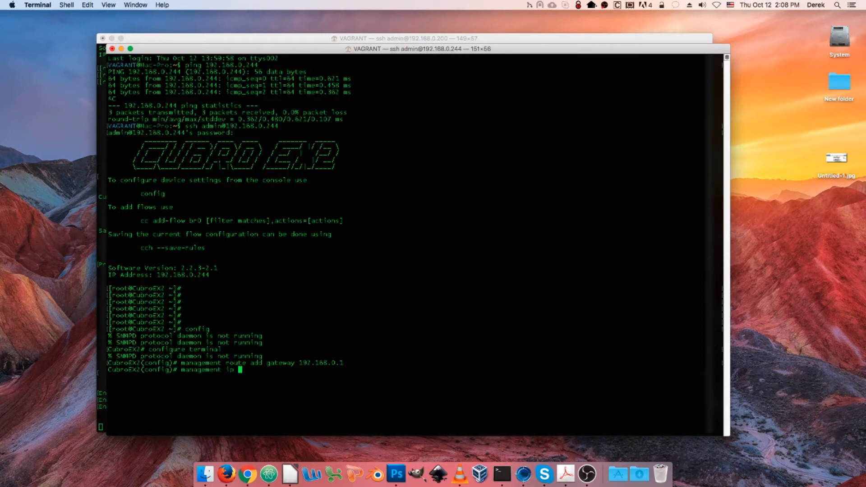
{"action": "type", "text": "address"}
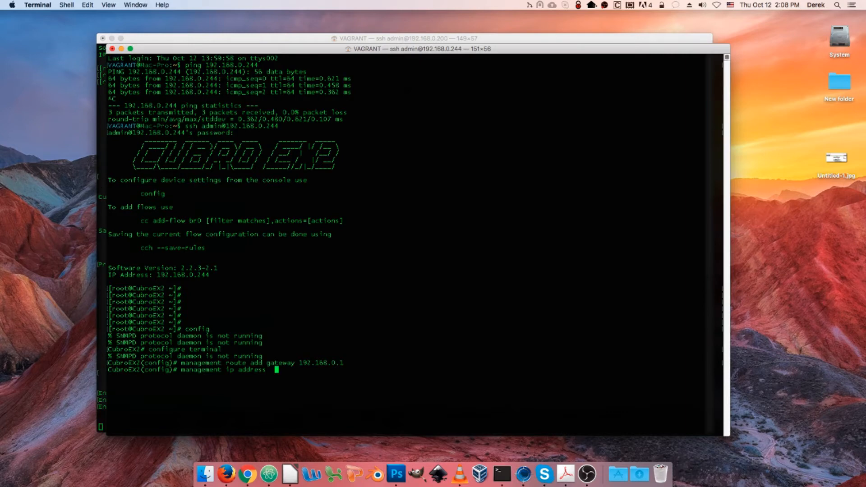
{"action": "type", "text": "192.168."}
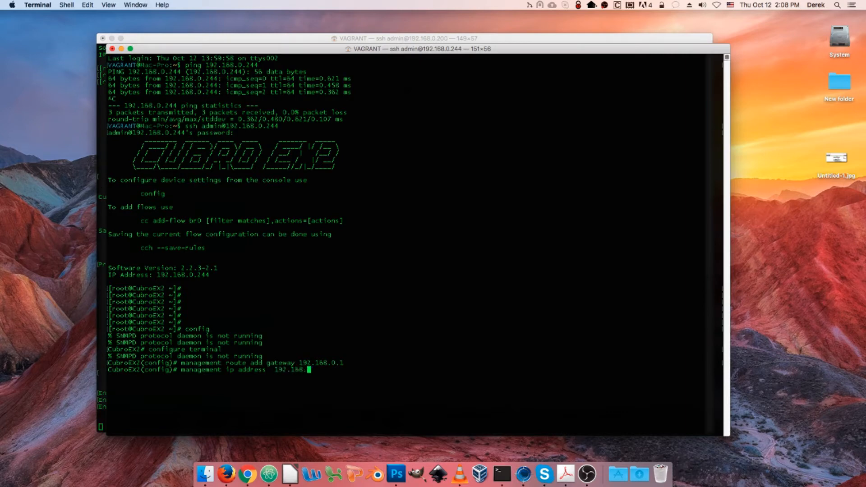
{"action": "type", "text": "200"}
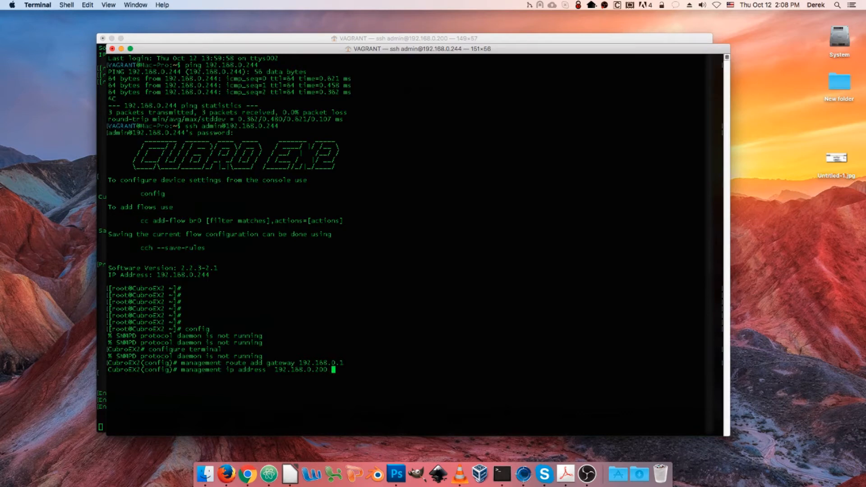
{"action": "type", "text": "netmask"}
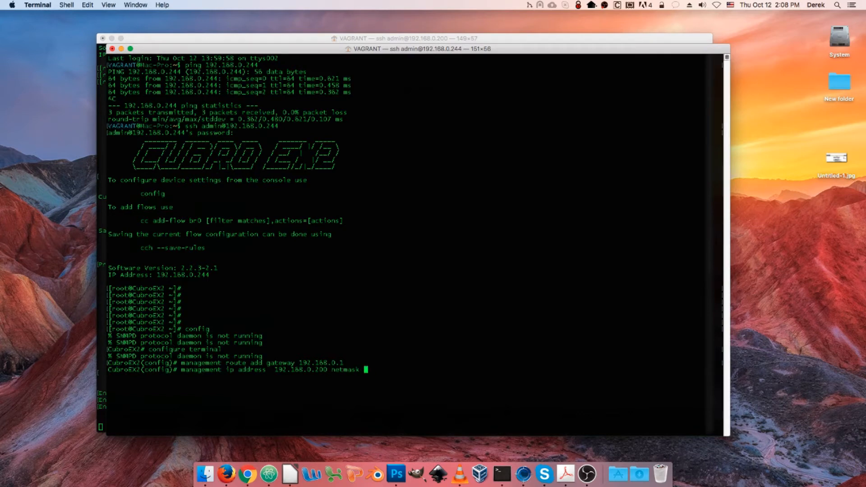
{"action": "type", "text": "255.255.255."}
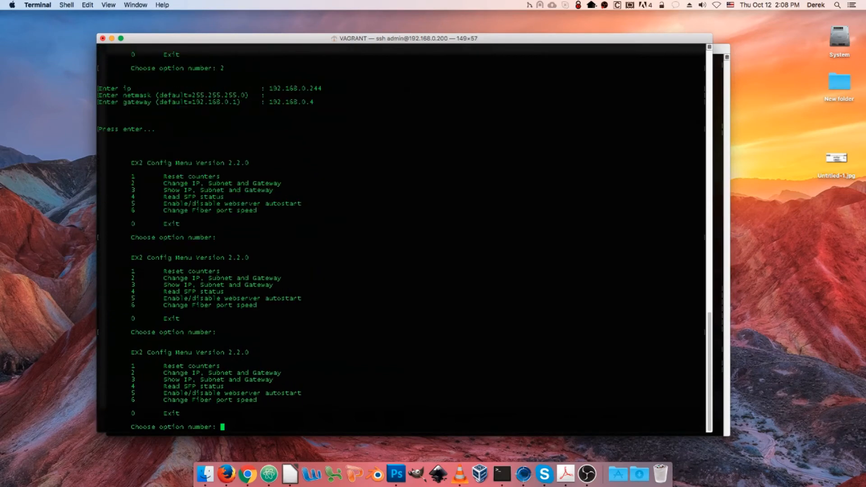
Exit the config menu with 0, close SSH and start pinging 192.168.0.200 locally.
{"action": "type", "text": "0"}
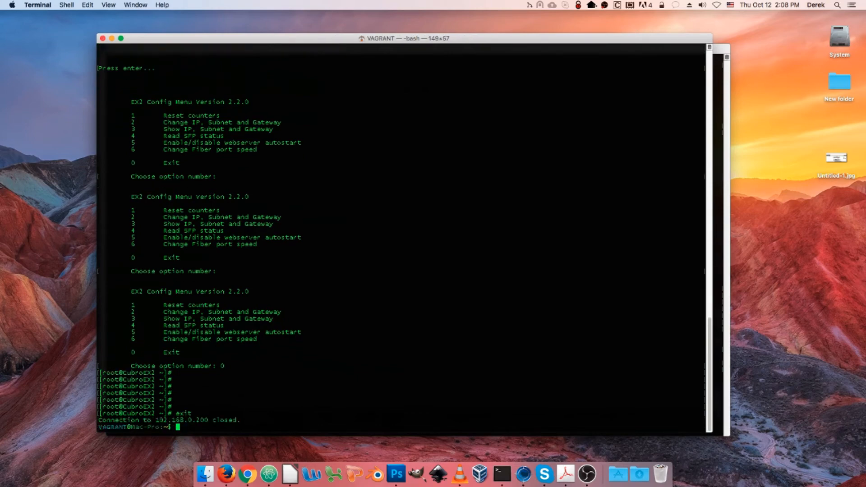
{"action": "type", "text": "ping"}
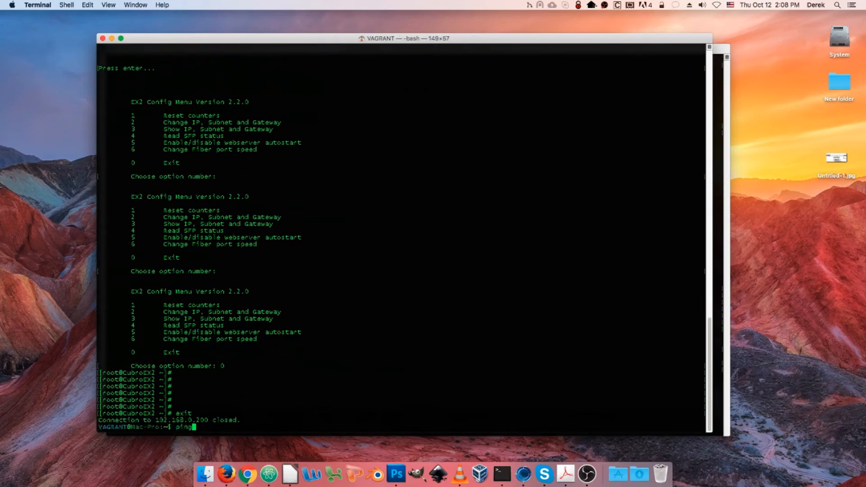
{"action": "type", "text": "192.168."}
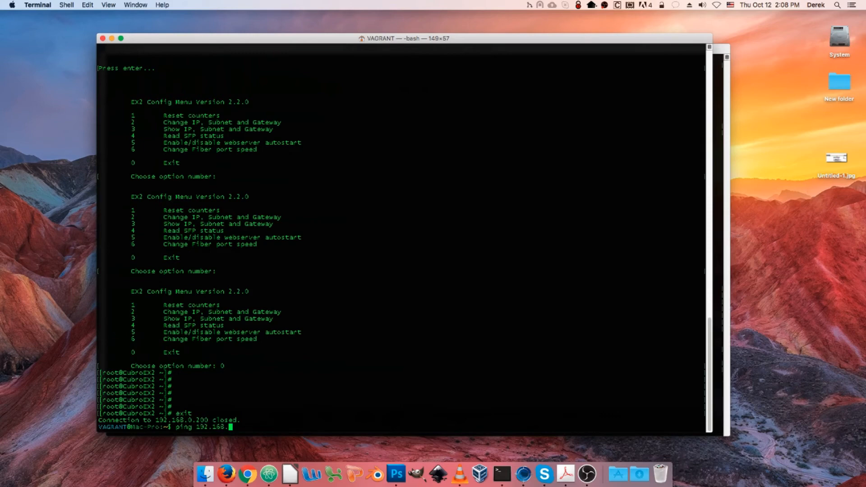